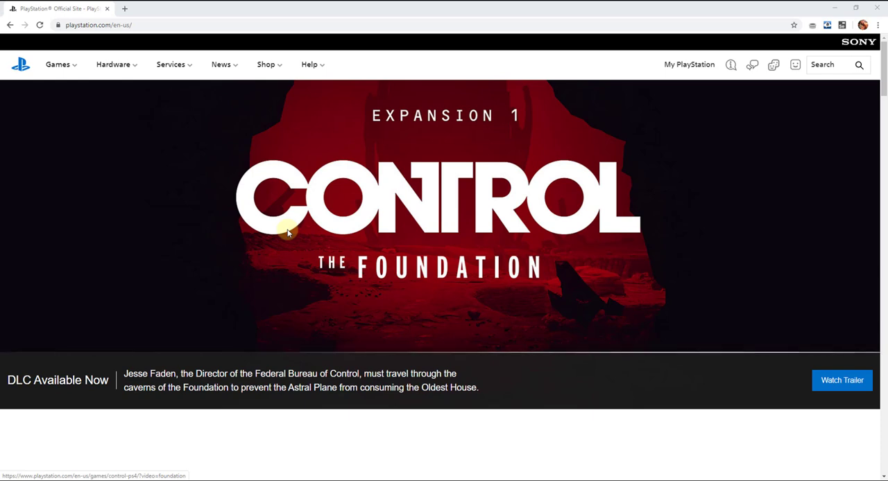
mouse_move(2, 122)
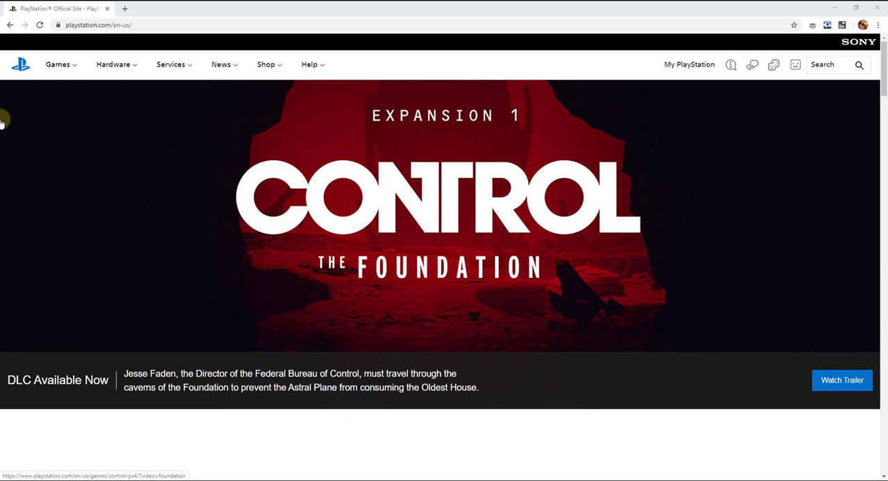
mouse_move(313, 76)
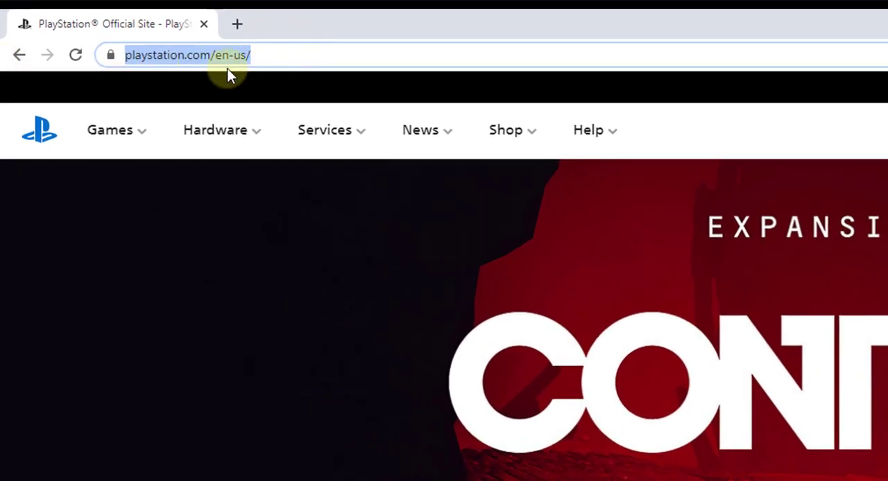
Step: Start the Password Help chat from the site's Help menu, loading the PlayStation Support Bot
click(311, 58)
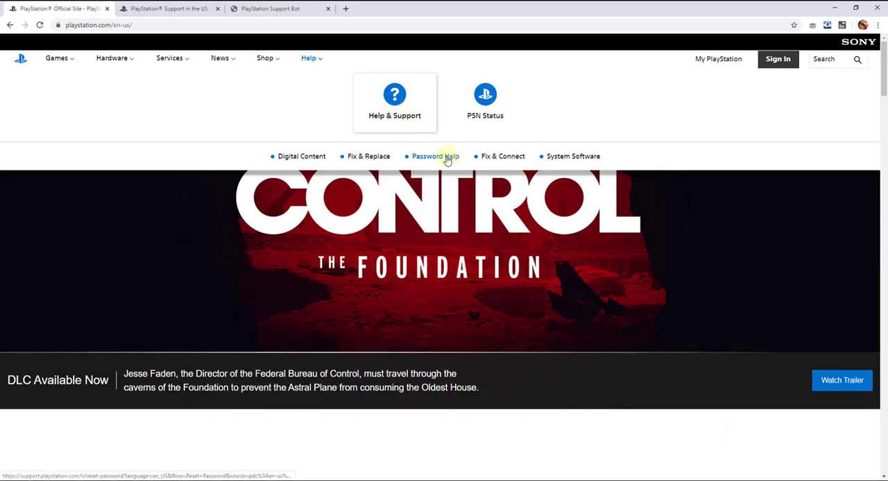
click(435, 157)
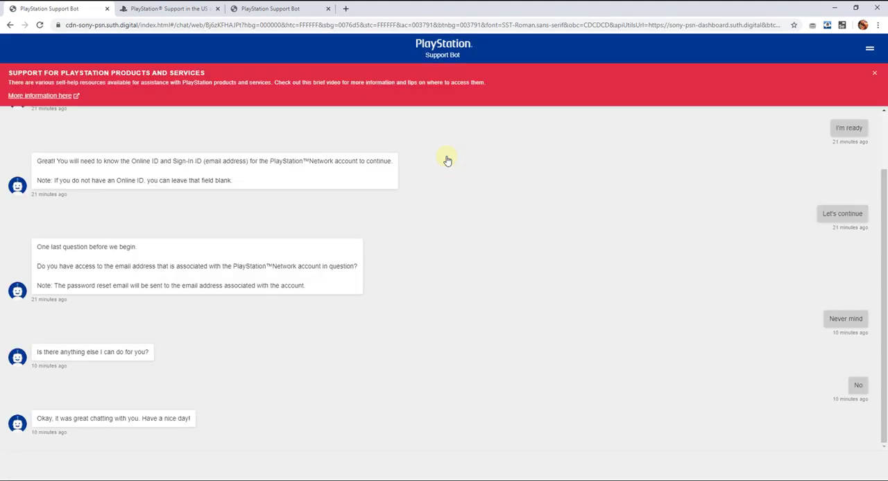
mouse_move(116, 383)
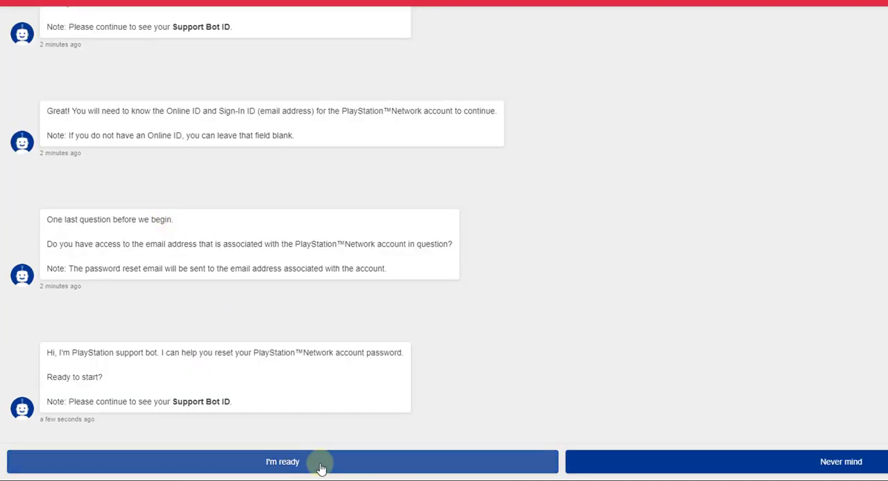
Step: Answer the bot with I'm ready, Let's continue, and Yes, I have access to the account email
click(283, 461)
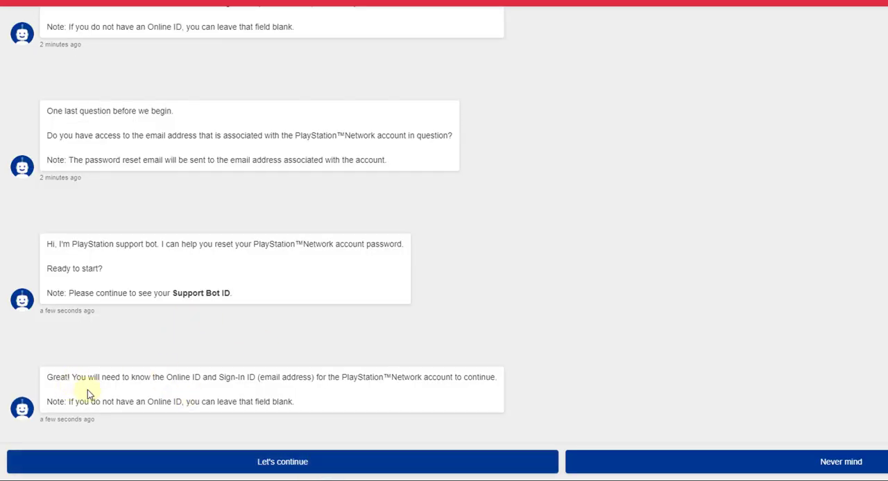
double_click(192, 377)
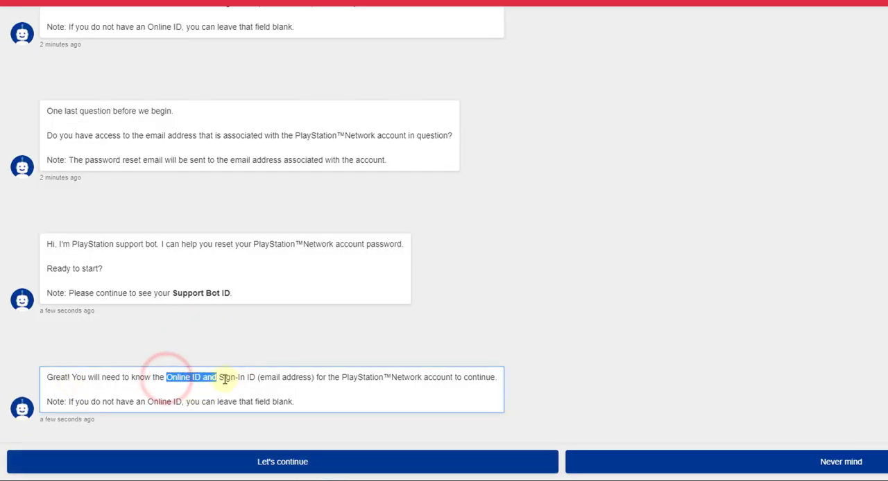
click(283, 462)
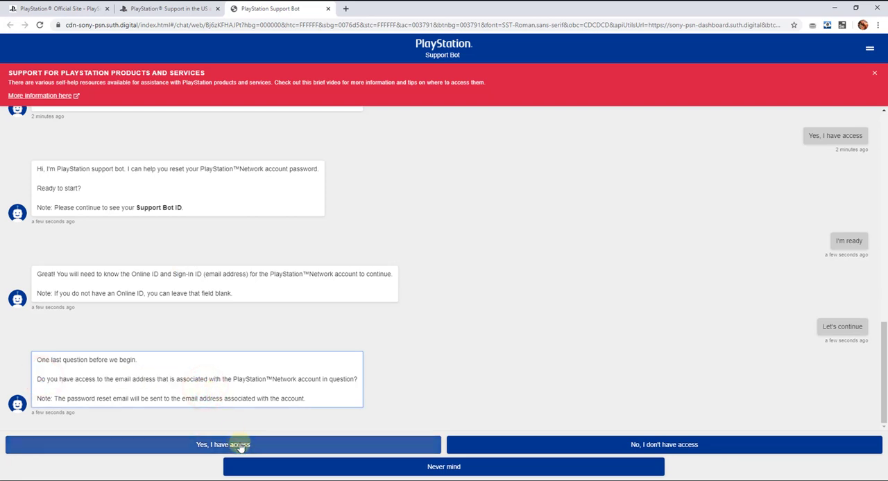
click(222, 444)
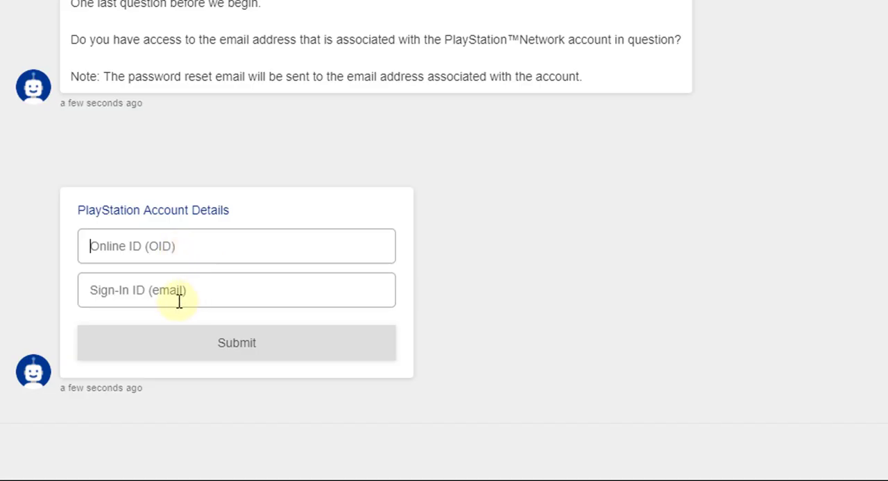
text(gamesforvicky)
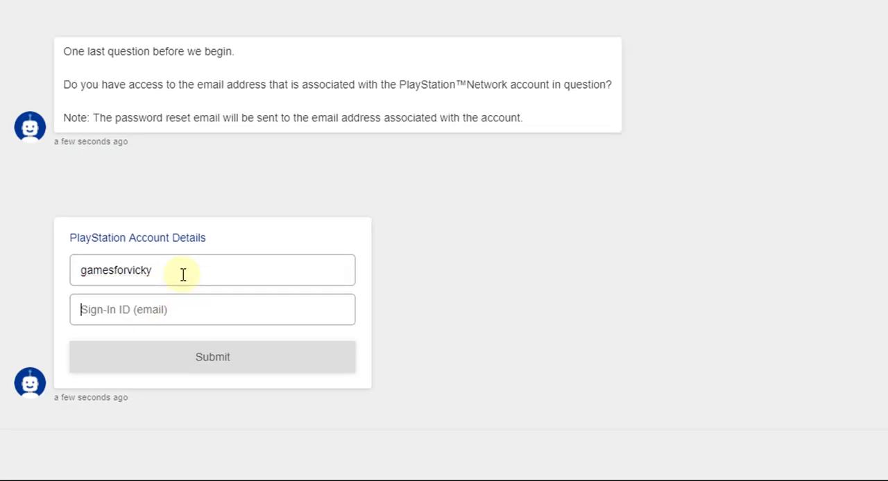
text(crund)
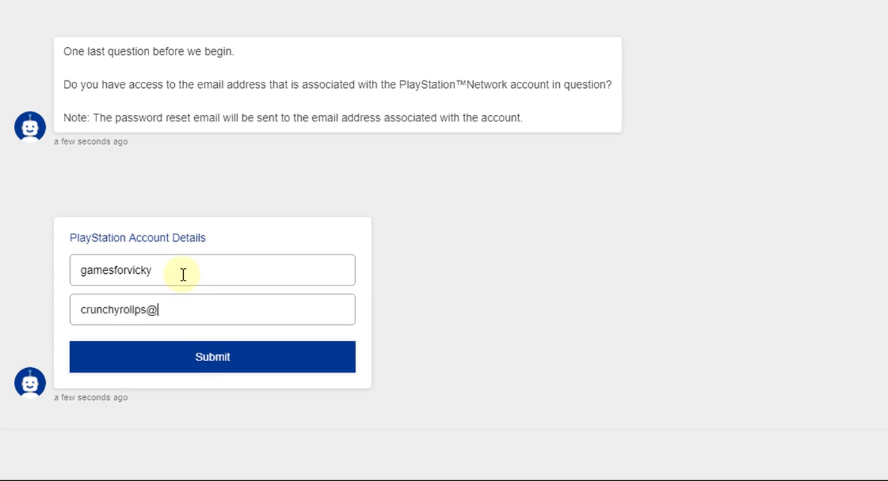
text(gmail.com)
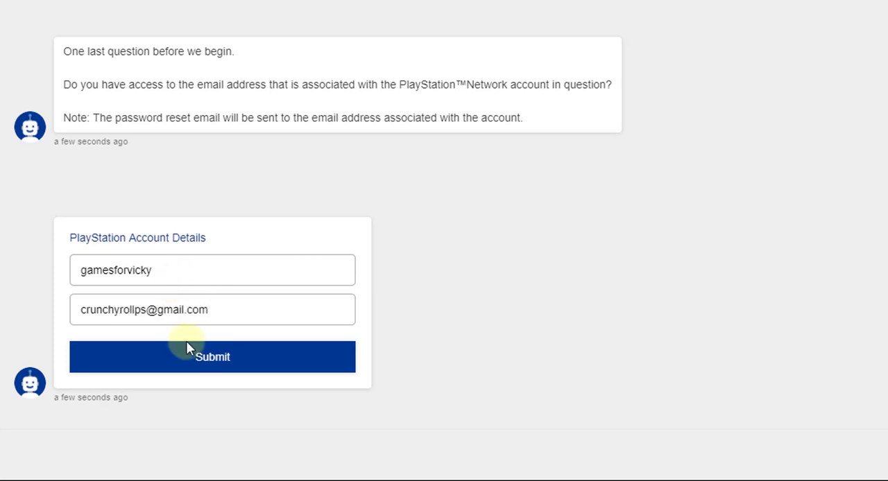
click(212, 357)
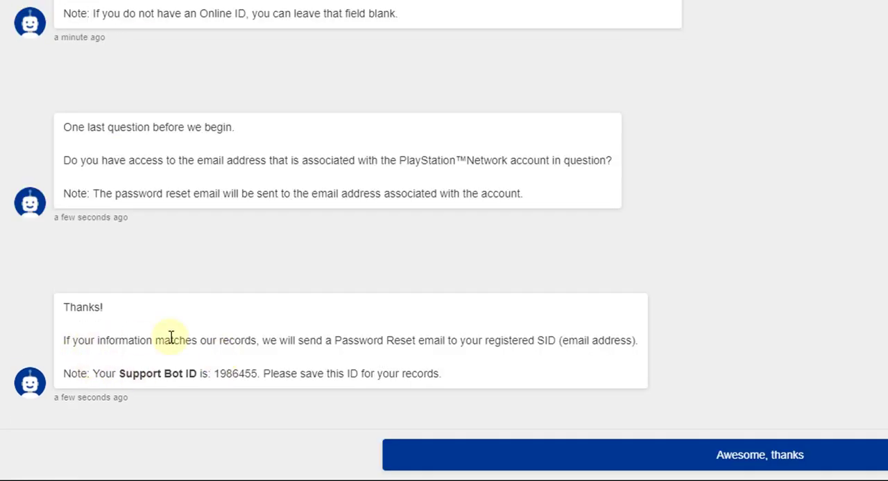
Step: Highlight the reset confirmation sentence, then switch over to the Gmail inbox tab
drag(169, 342, 303, 341)
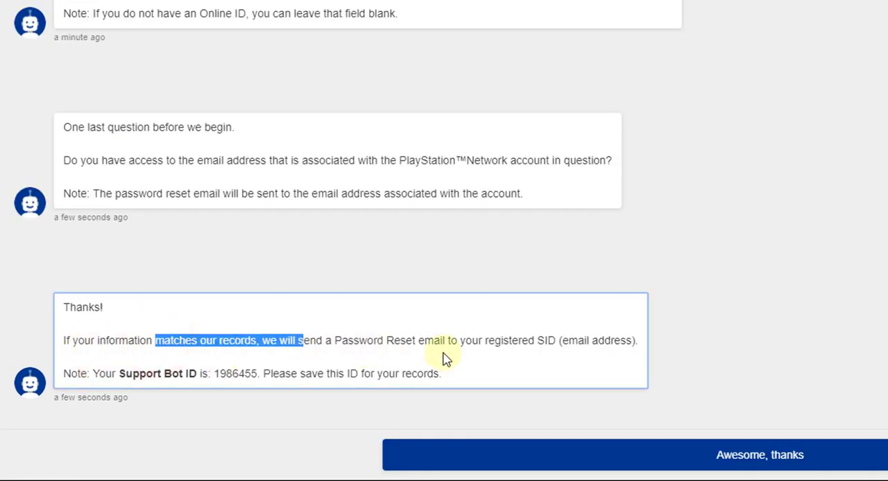
click(616, 342)
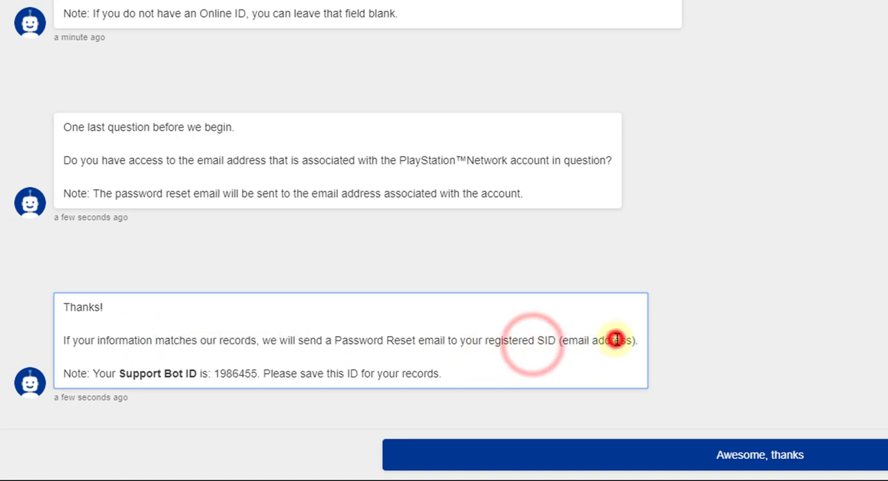
mouse_move(39, 383)
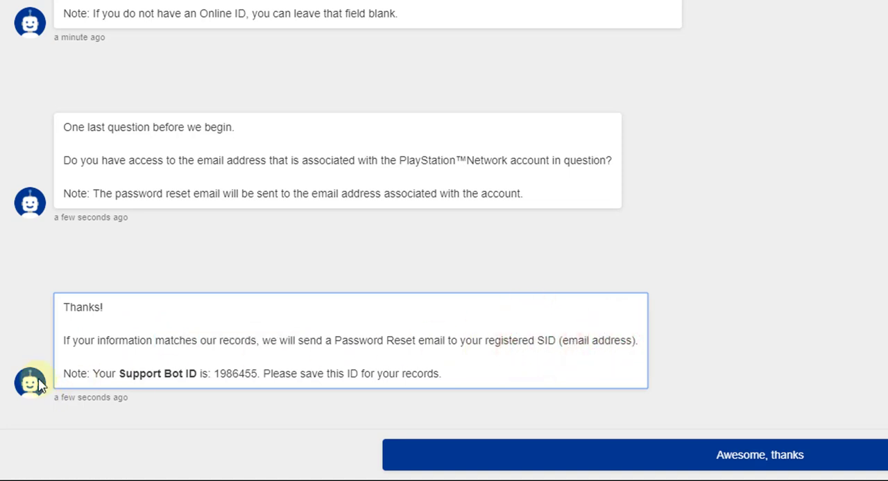
click(445, 366)
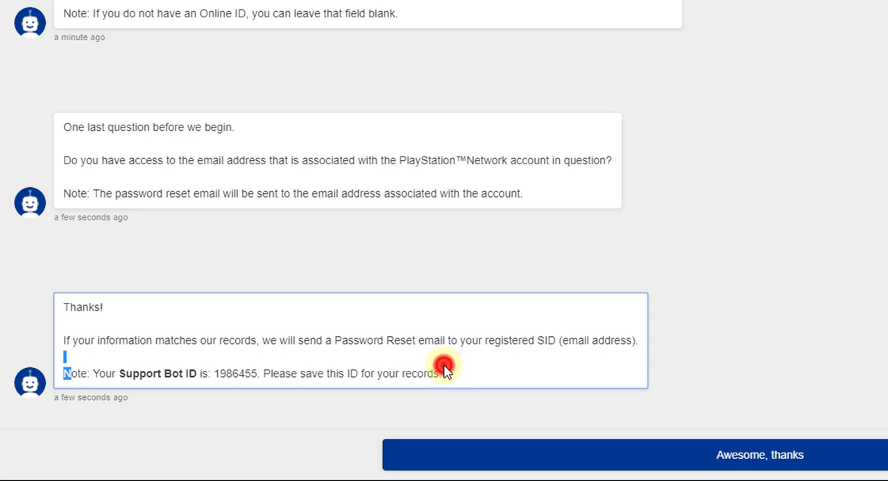
click(512, 14)
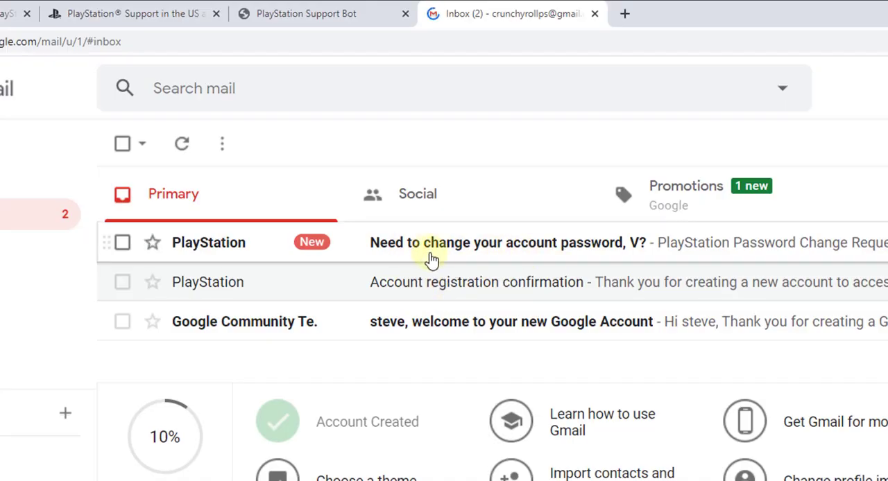
mouse_move(505, 250)
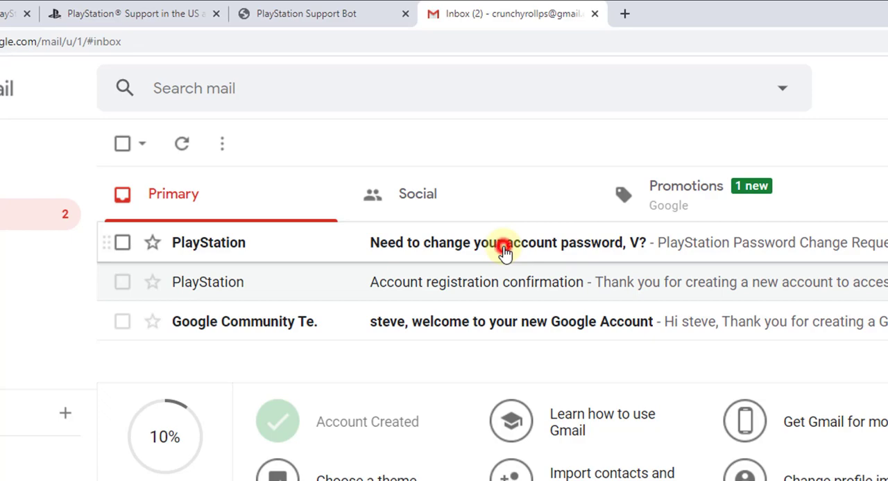
Step: Open the 'Need to change your account password' email and scroll to its Change Password button
click(505, 243)
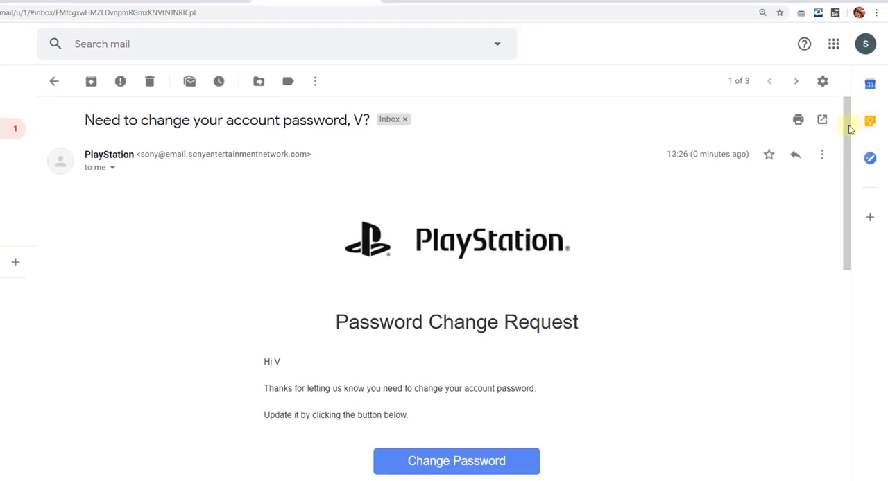
scroll(down, 3)
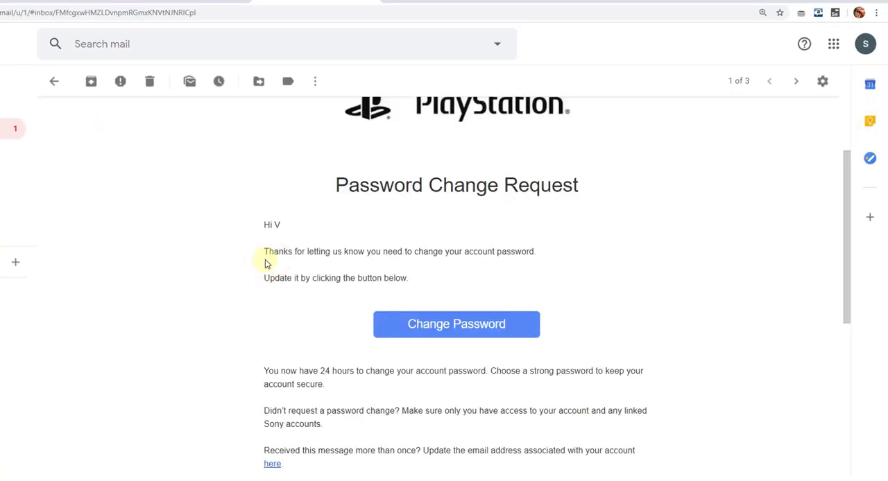
click(455, 325)
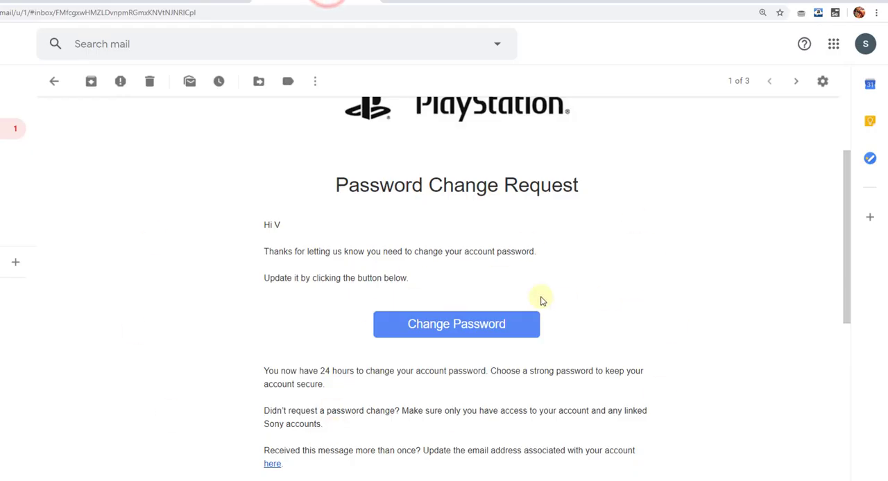
mouse_move(480, 347)
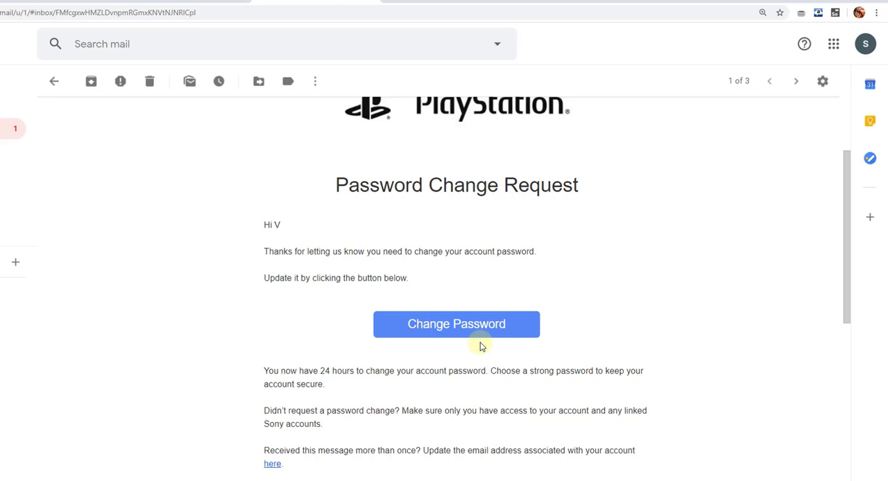